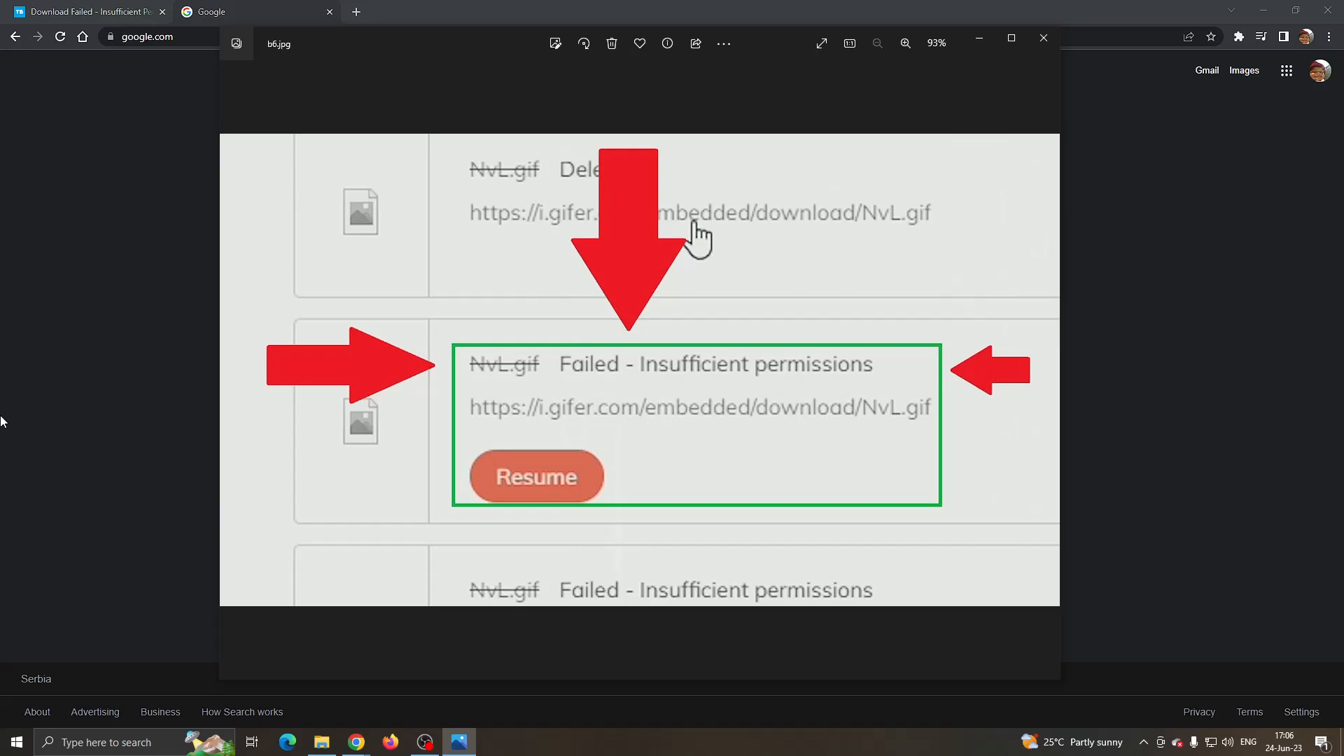
pyautogui.moveTo(664, 591)
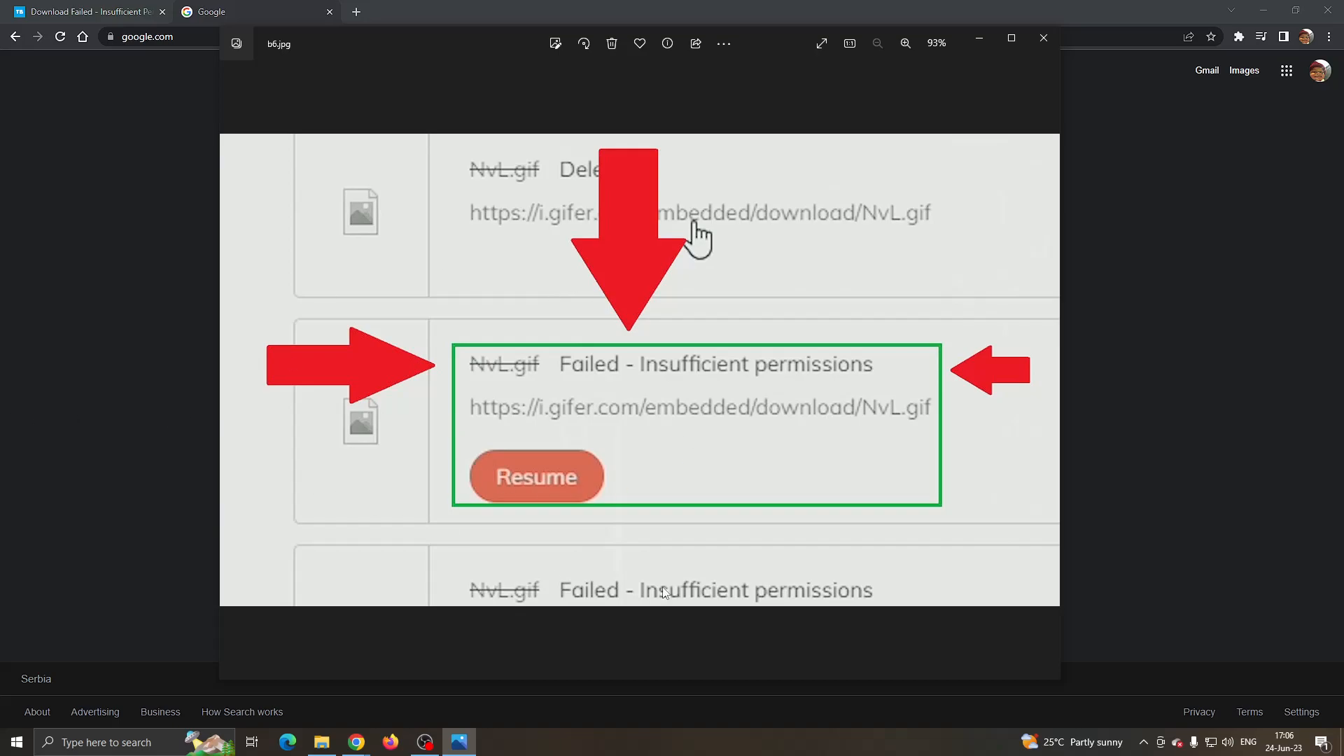
pyautogui.moveTo(694, 344)
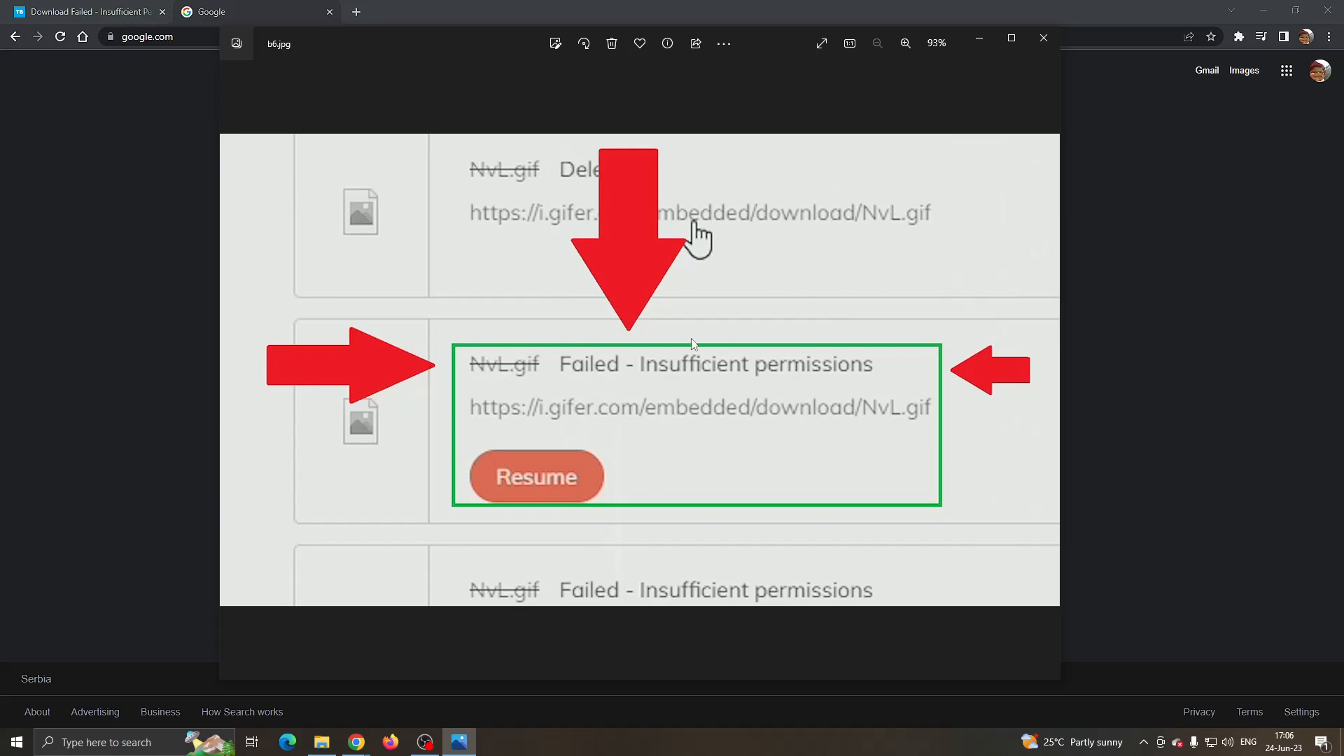
pyautogui.moveTo(723, 350)
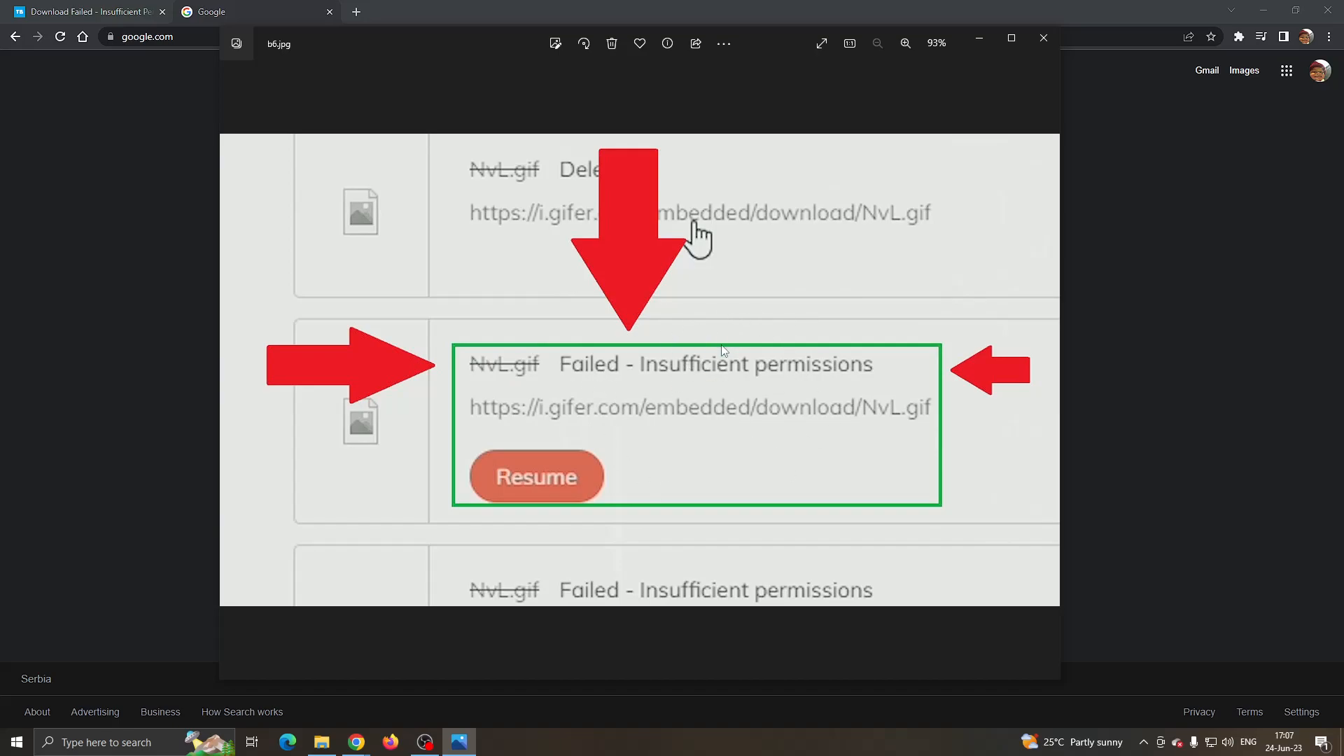
pyautogui.moveTo(872, 399)
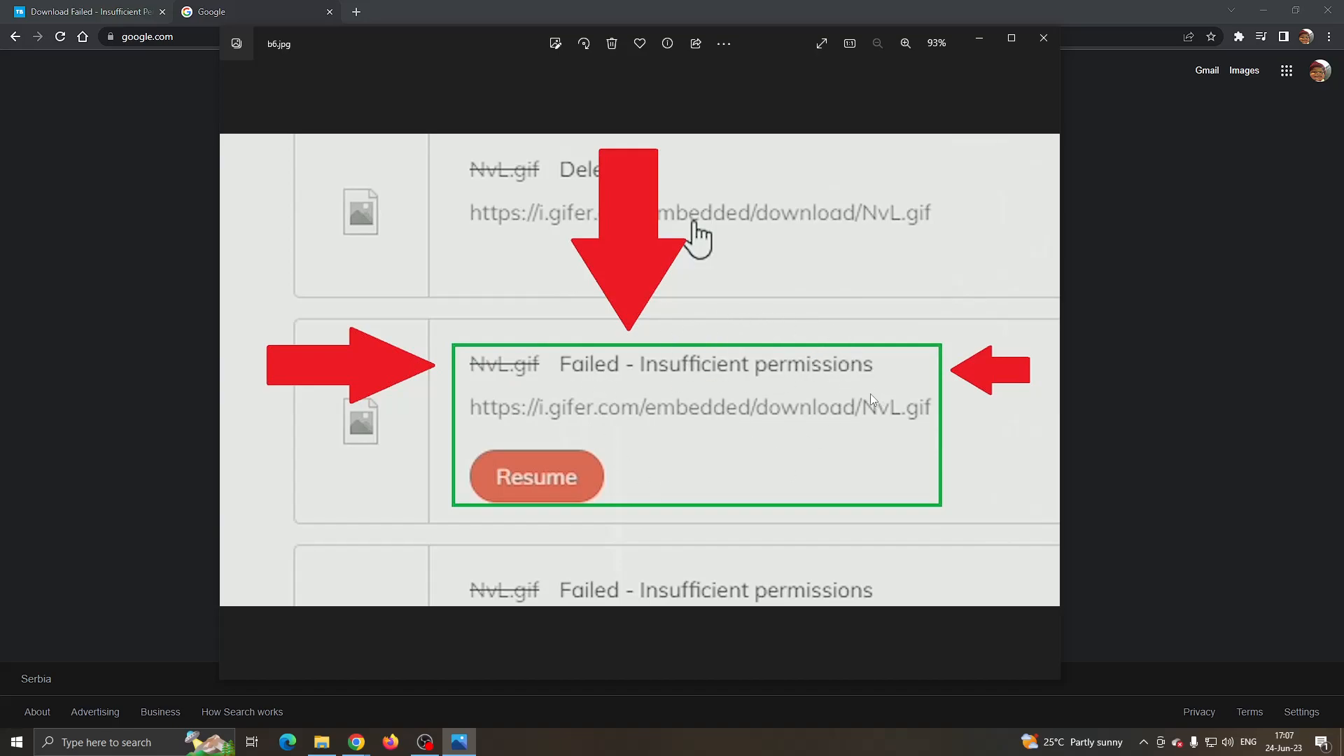
pyautogui.moveTo(945, 379)
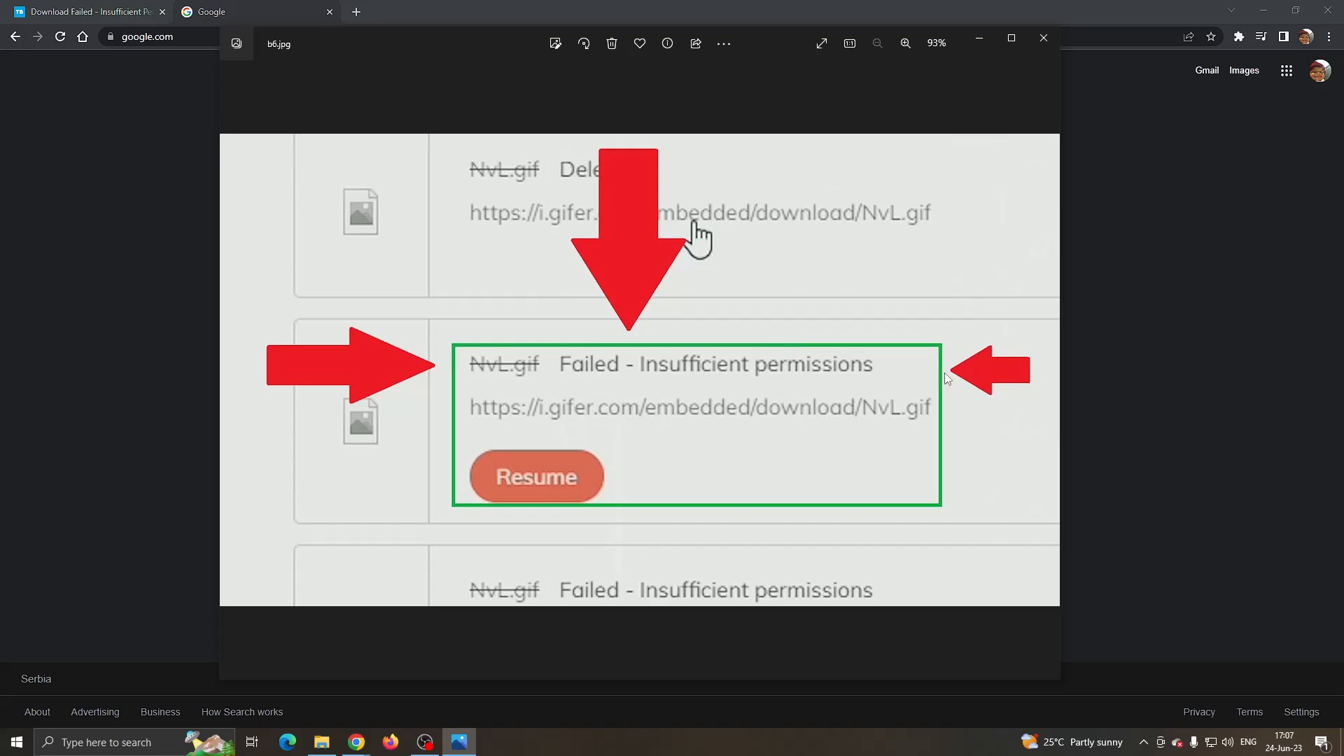
pyautogui.moveTo(1035, 347)
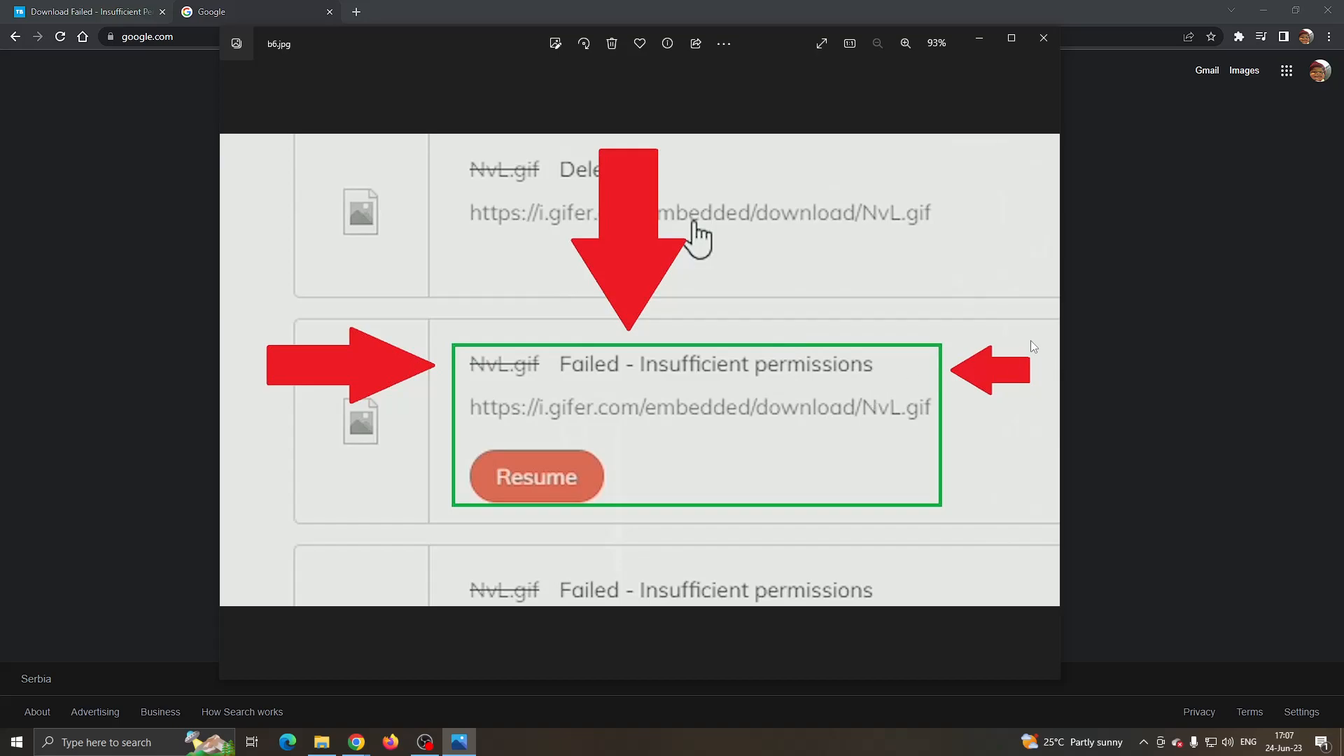
pyautogui.moveTo(901, 349)
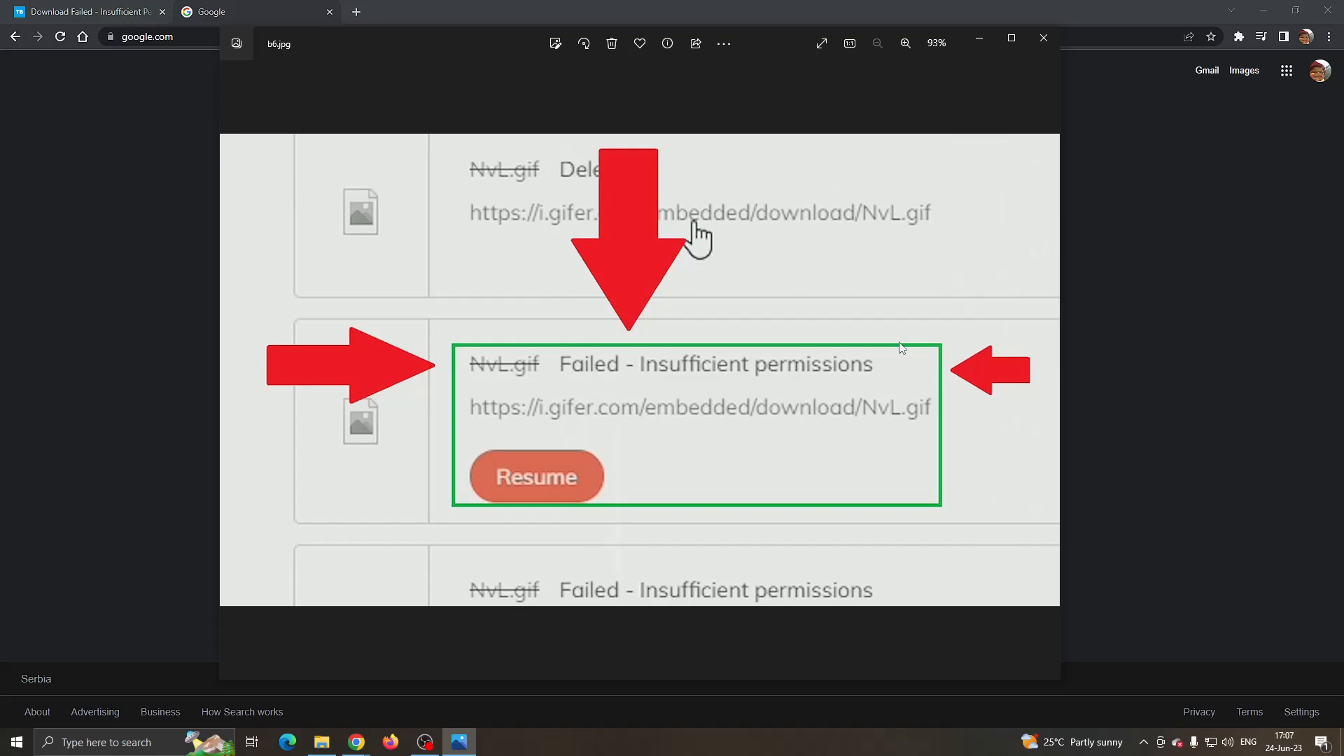
pyautogui.moveTo(469, 631)
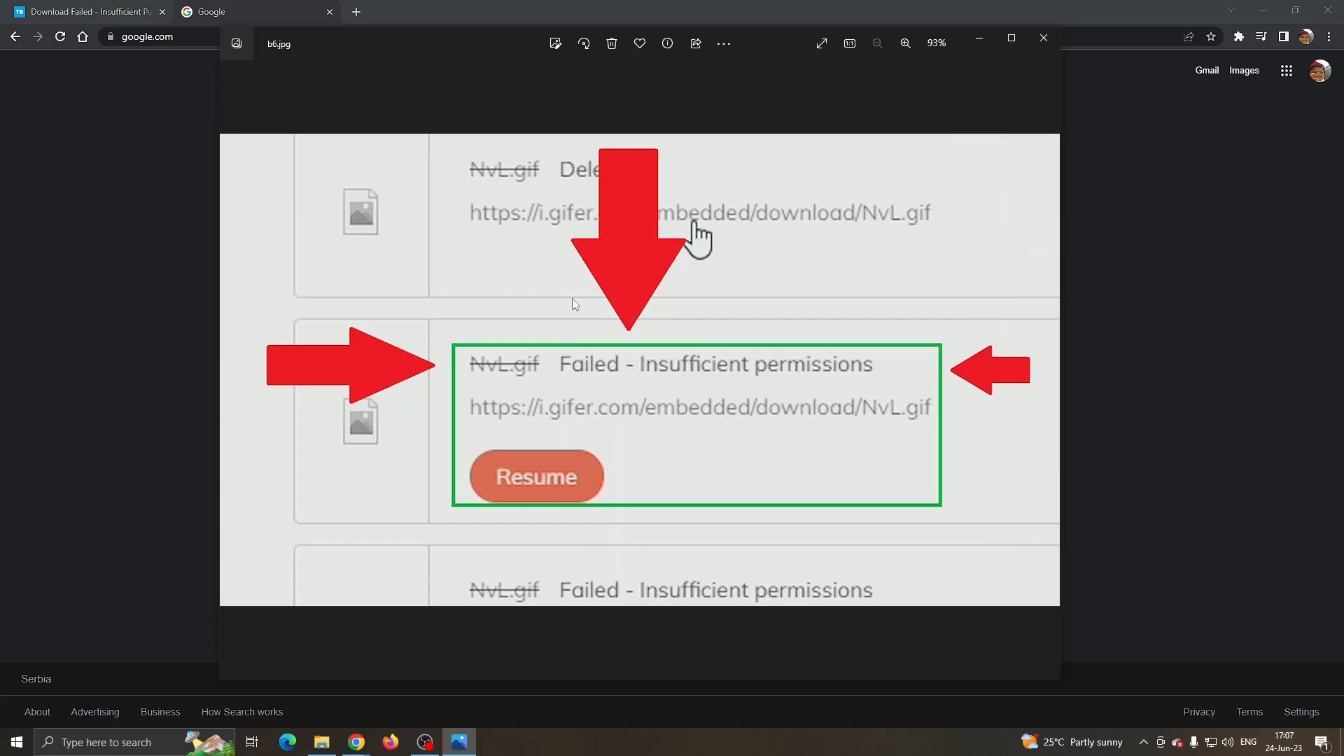
pyautogui.moveTo(343, 161)
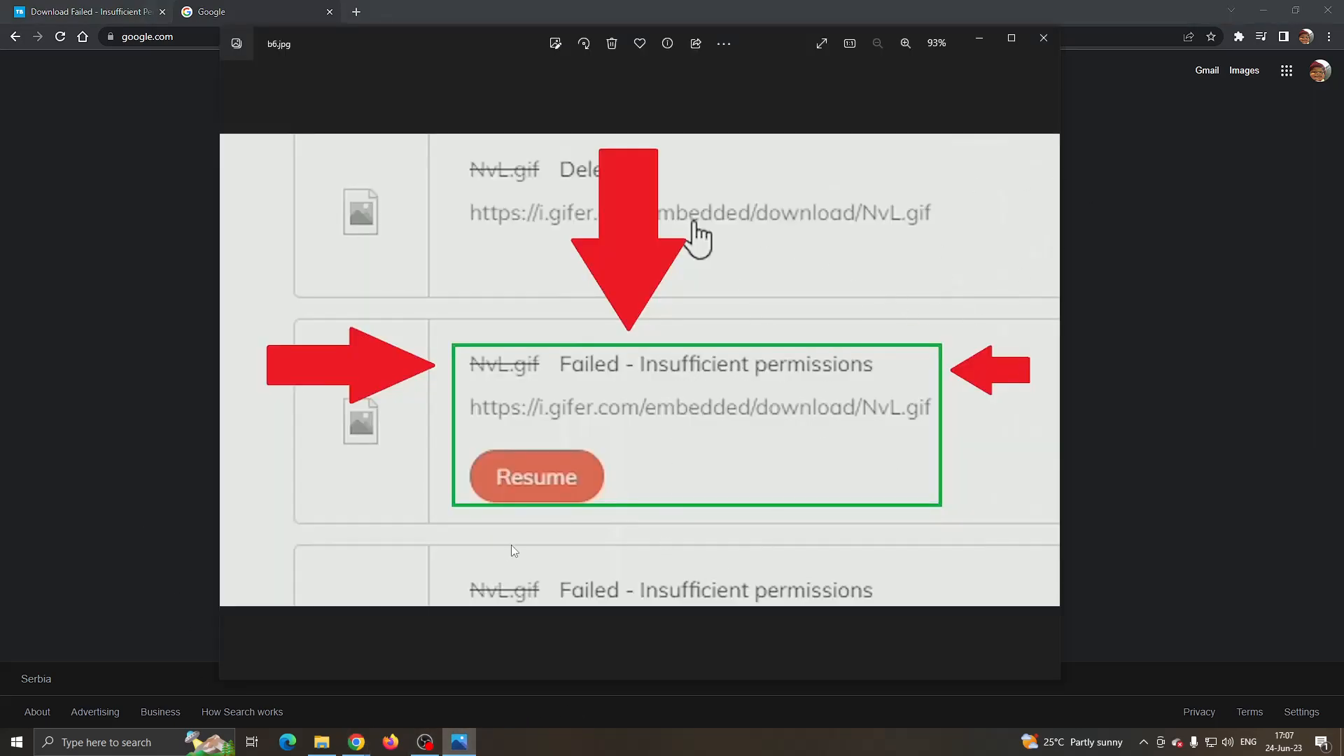
pyautogui.moveTo(500, 437)
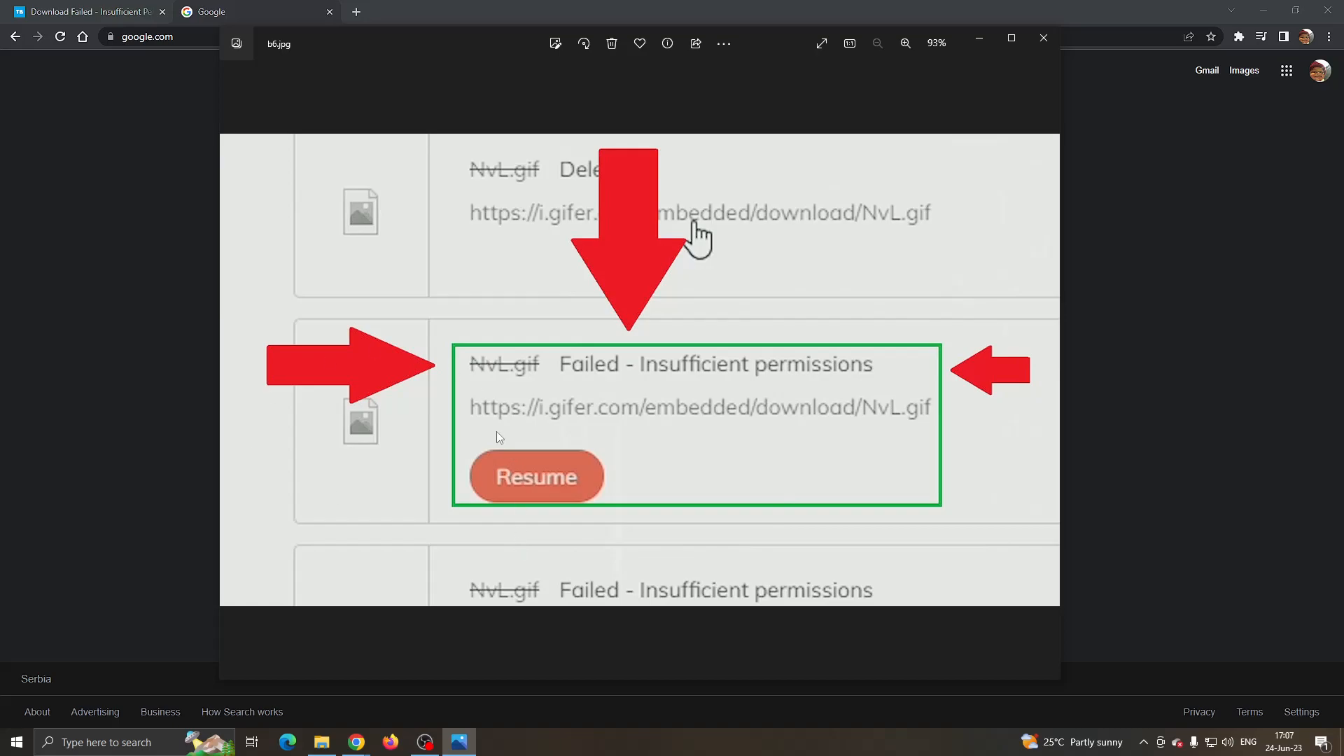
pyautogui.moveTo(821, 239)
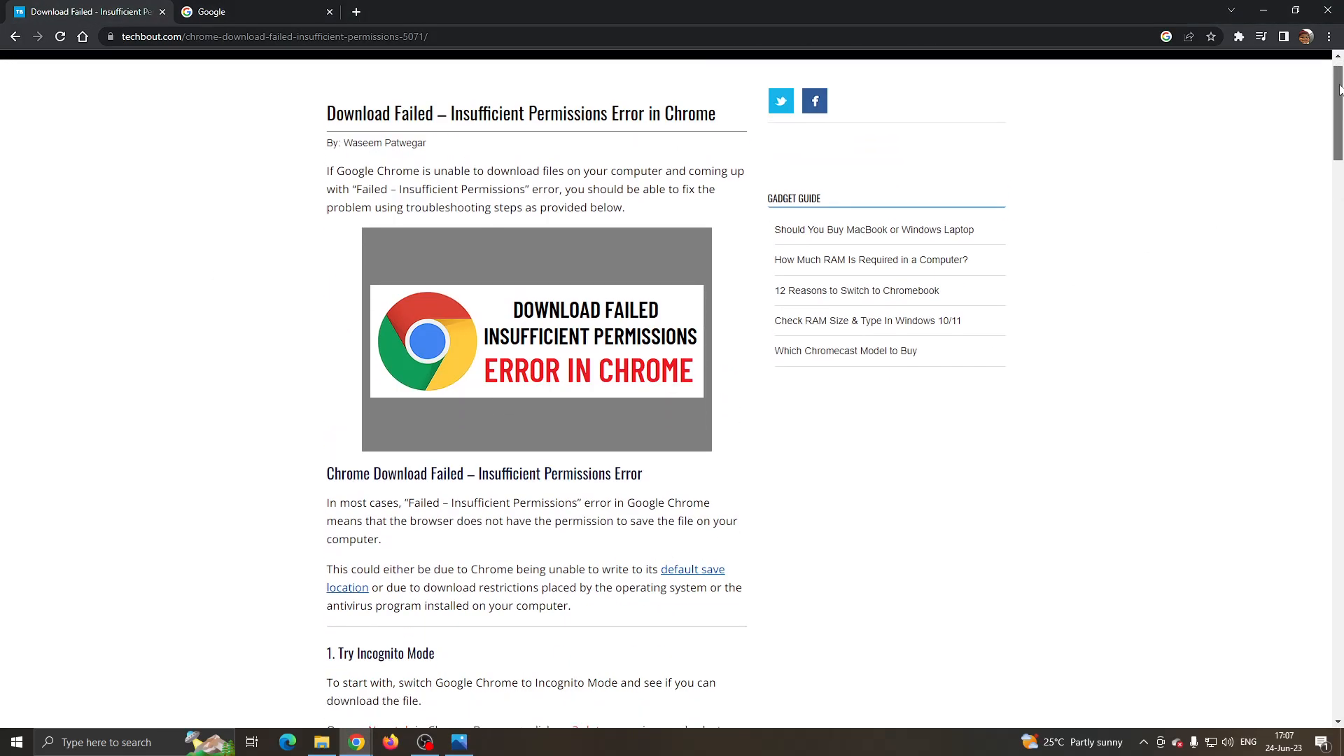
pyautogui.scroll(-3)
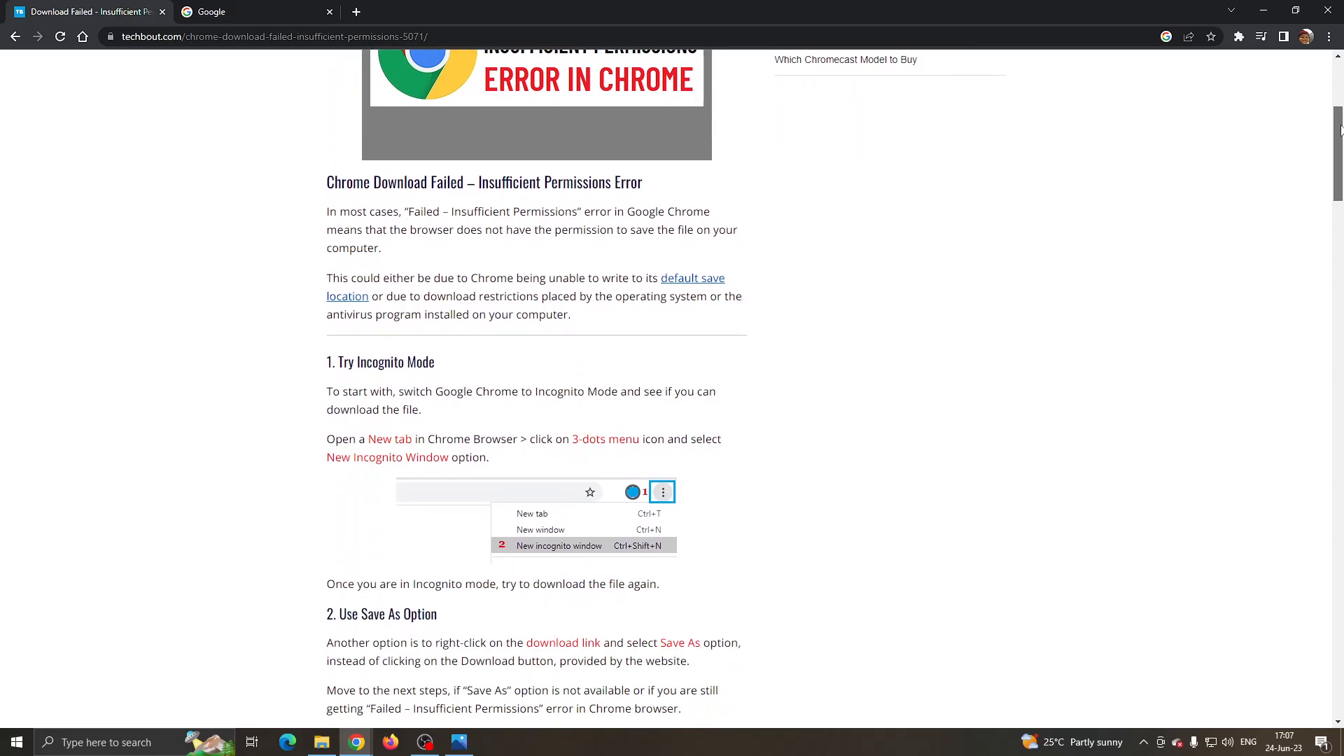
pyautogui.scroll(-3)
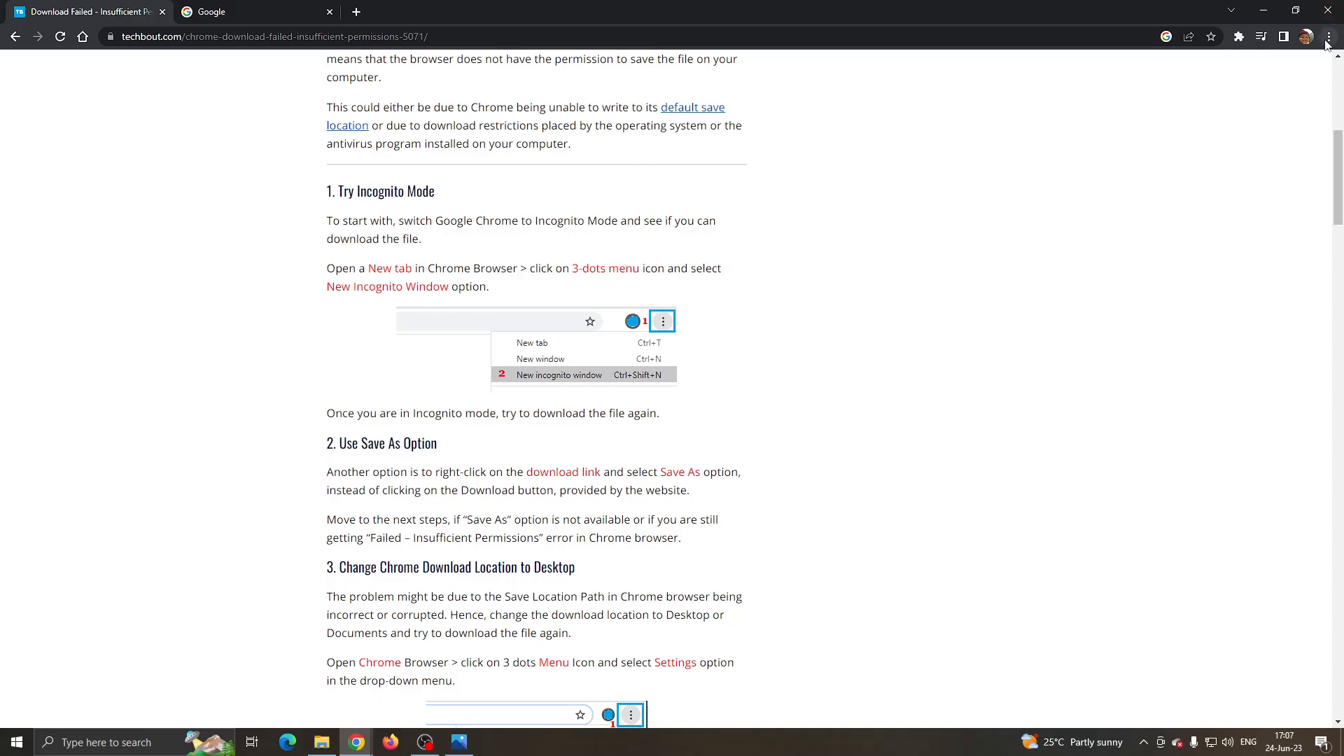
# - Start a new Incognito window from Chrome's three-dot menu
pyautogui.click(1330, 37)
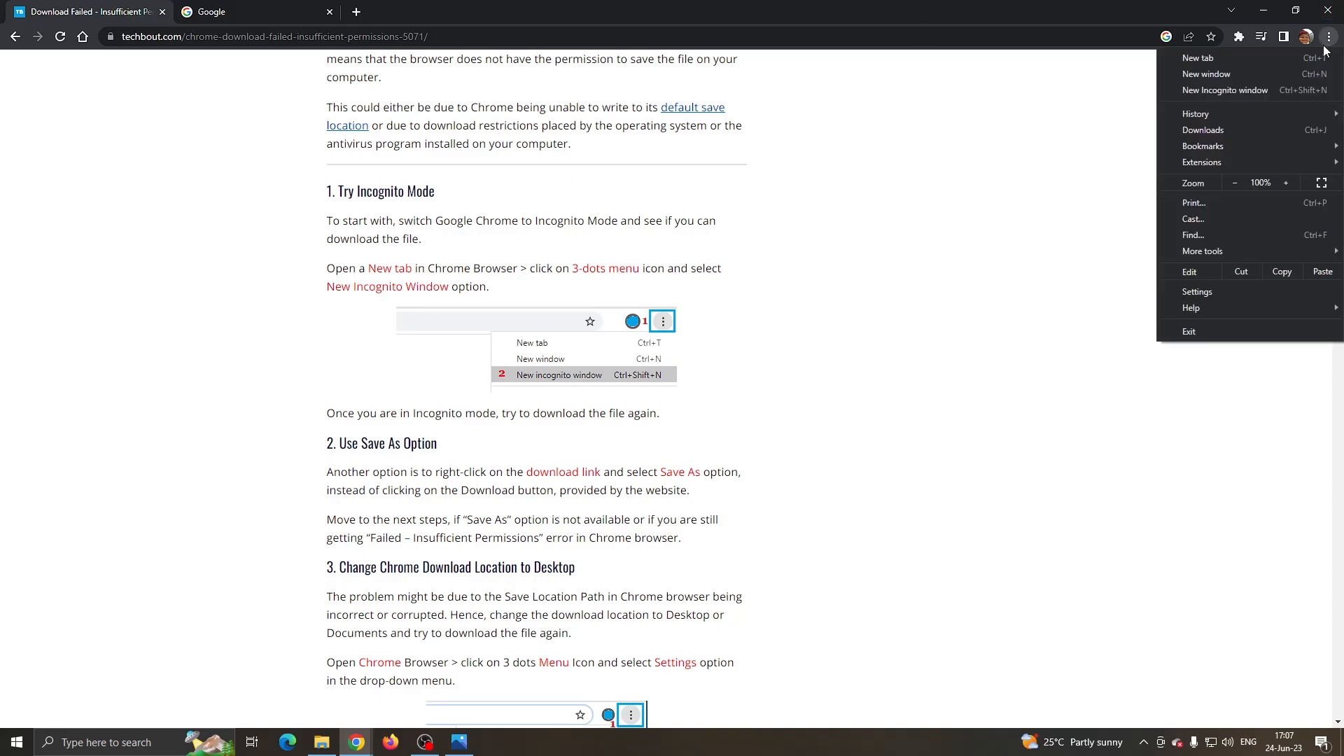
pyautogui.moveTo(1225, 90)
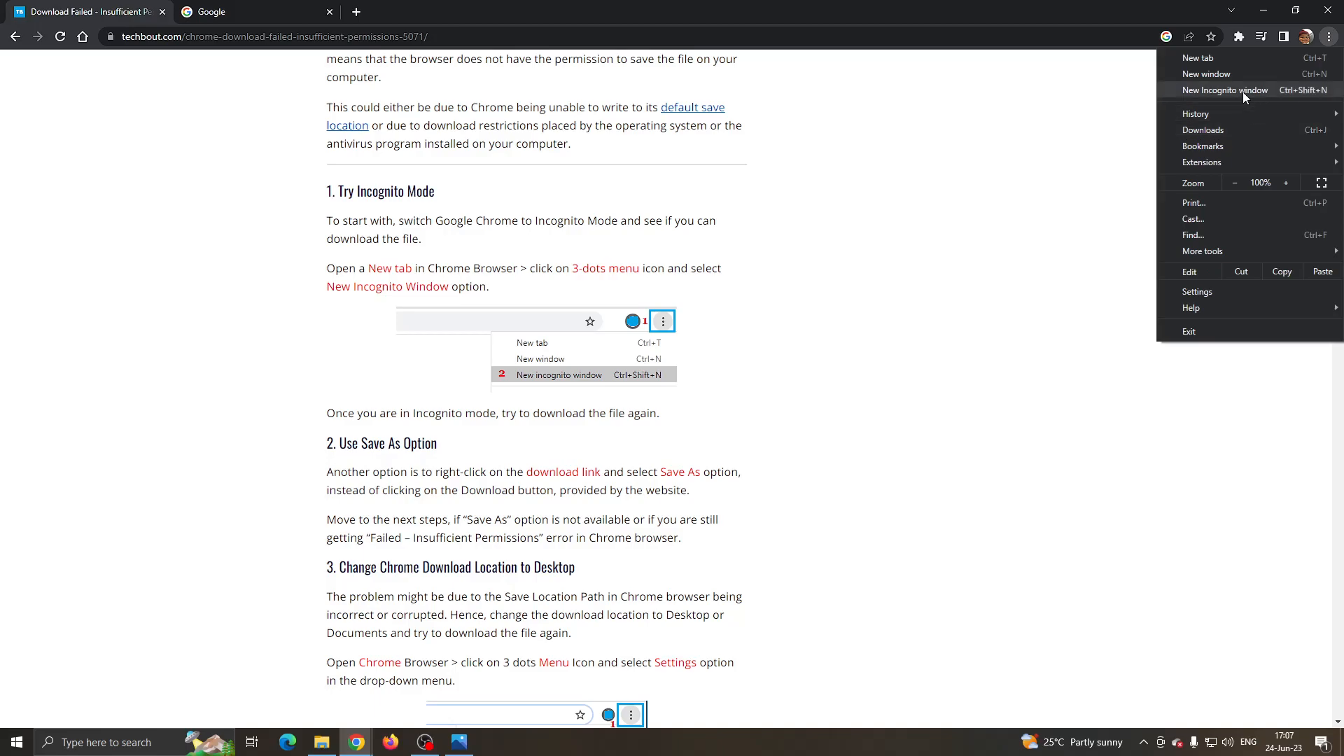
pyautogui.click(1224, 90)
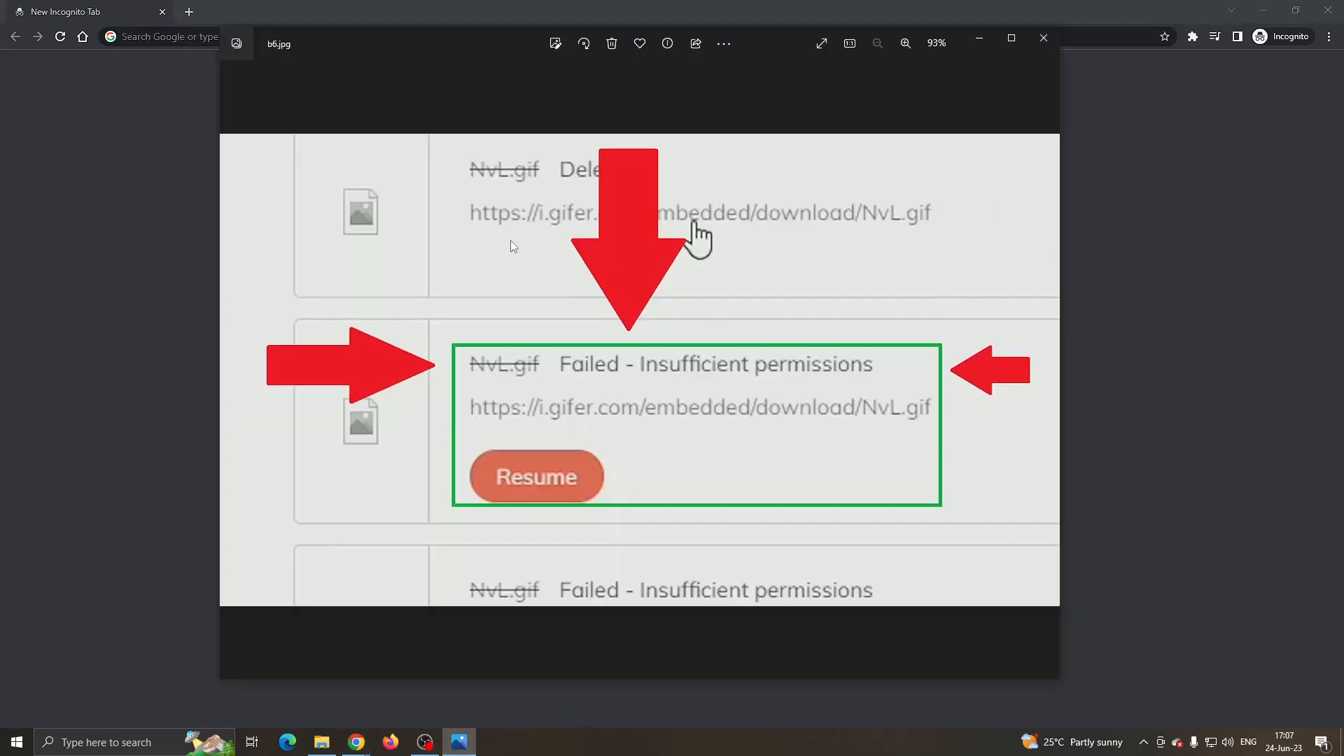
pyautogui.moveTo(668, 399)
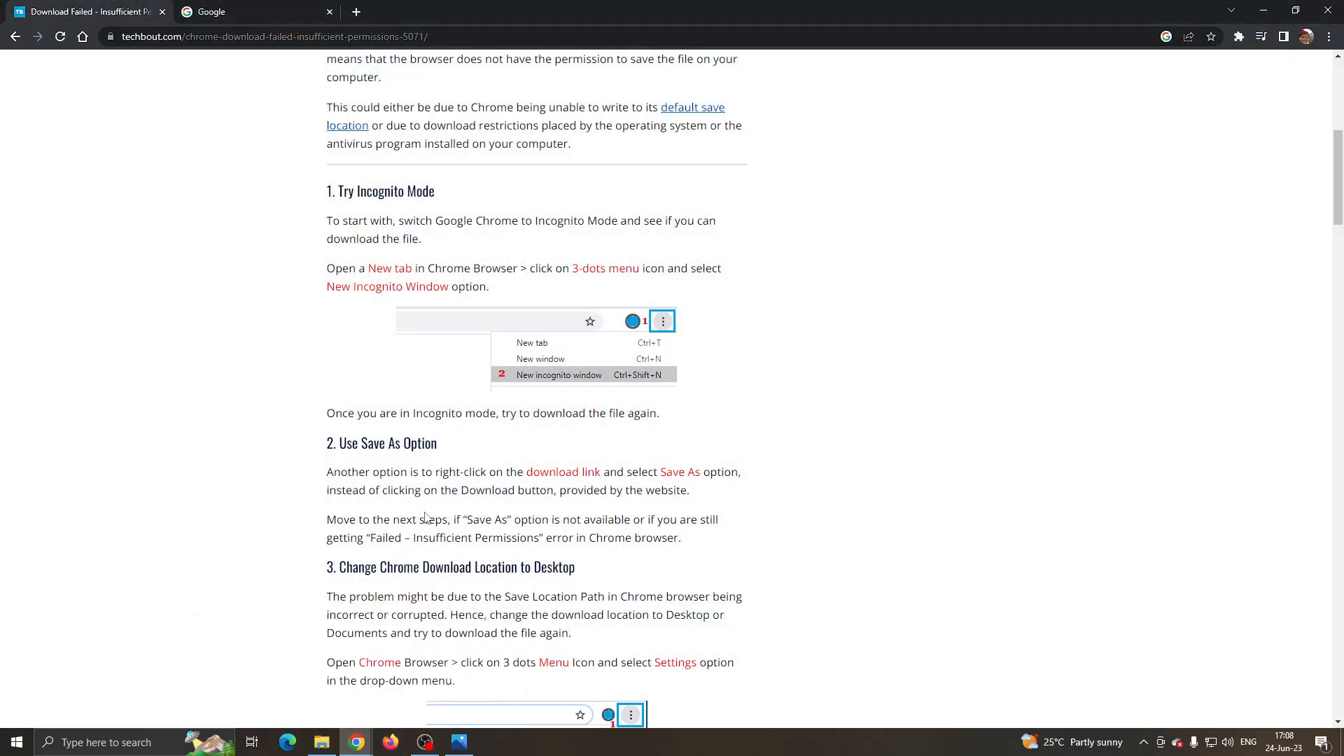
pyautogui.moveTo(452, 514)
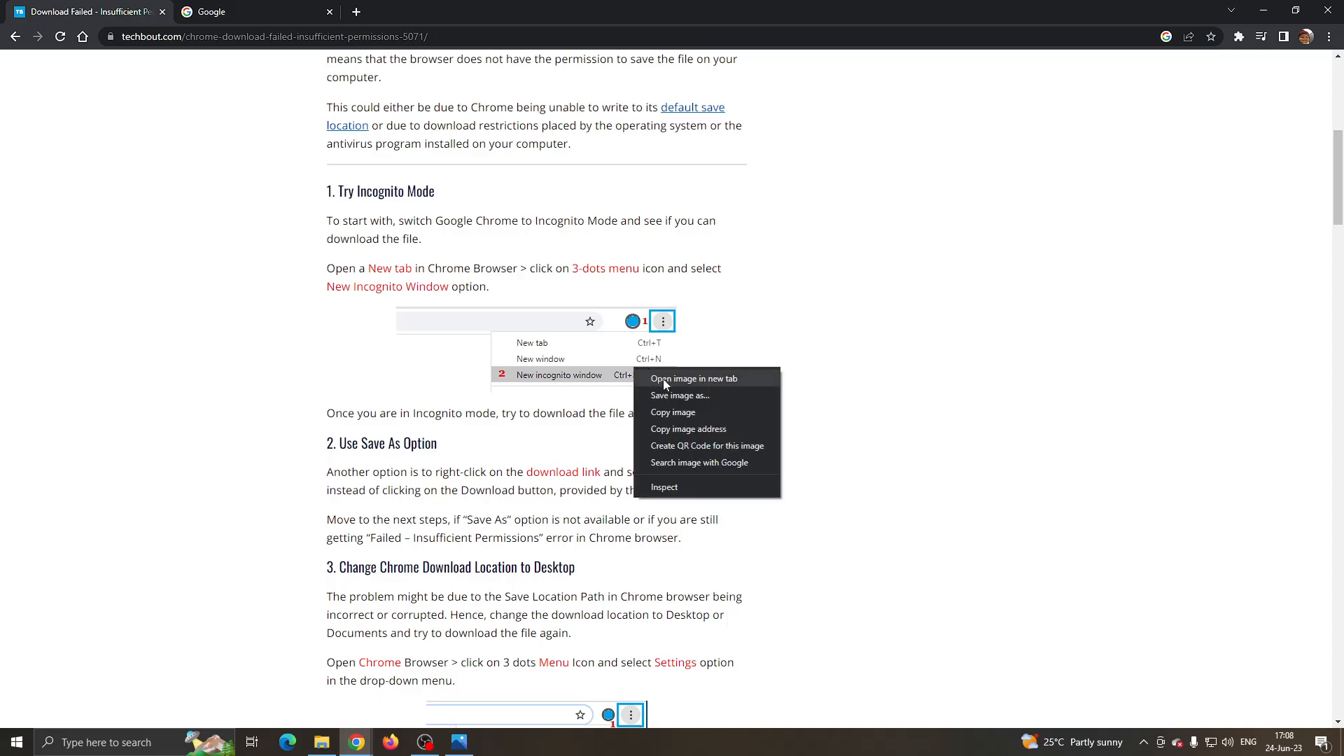
pyautogui.moveTo(680, 395)
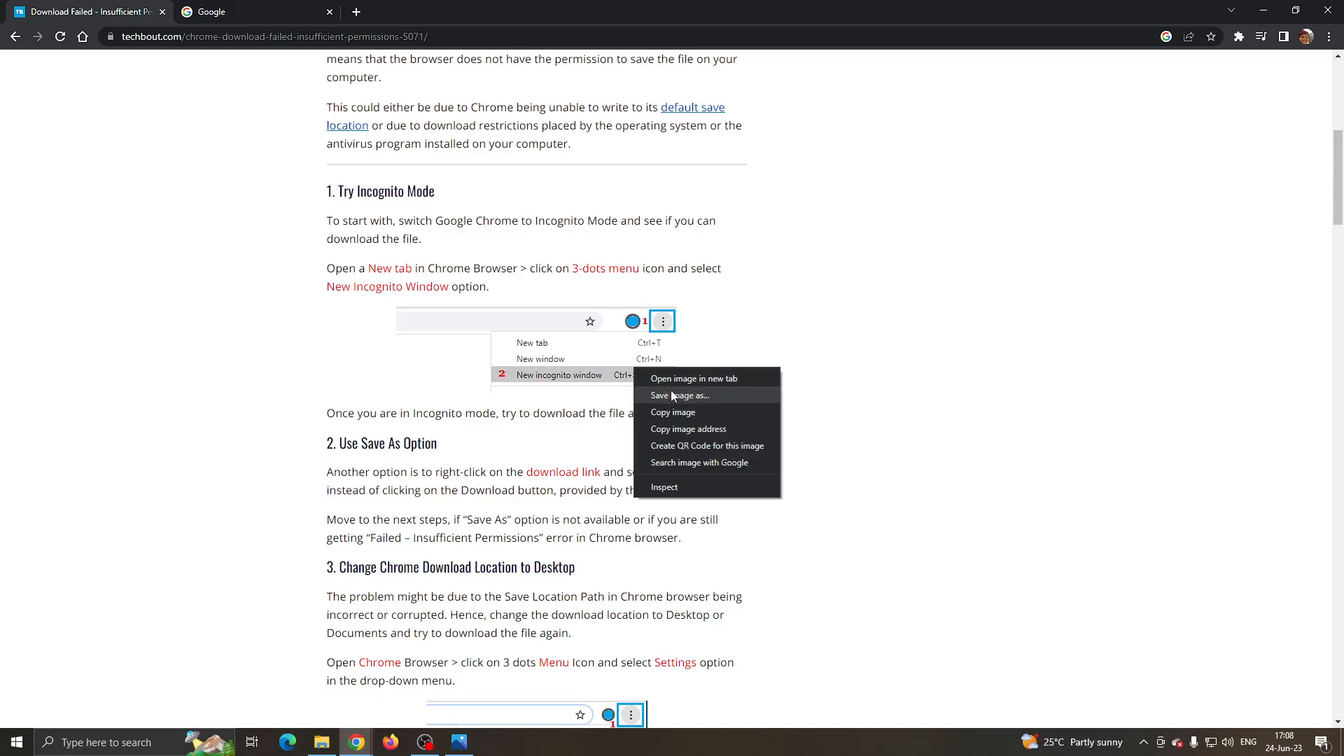
pyautogui.click(836, 287)
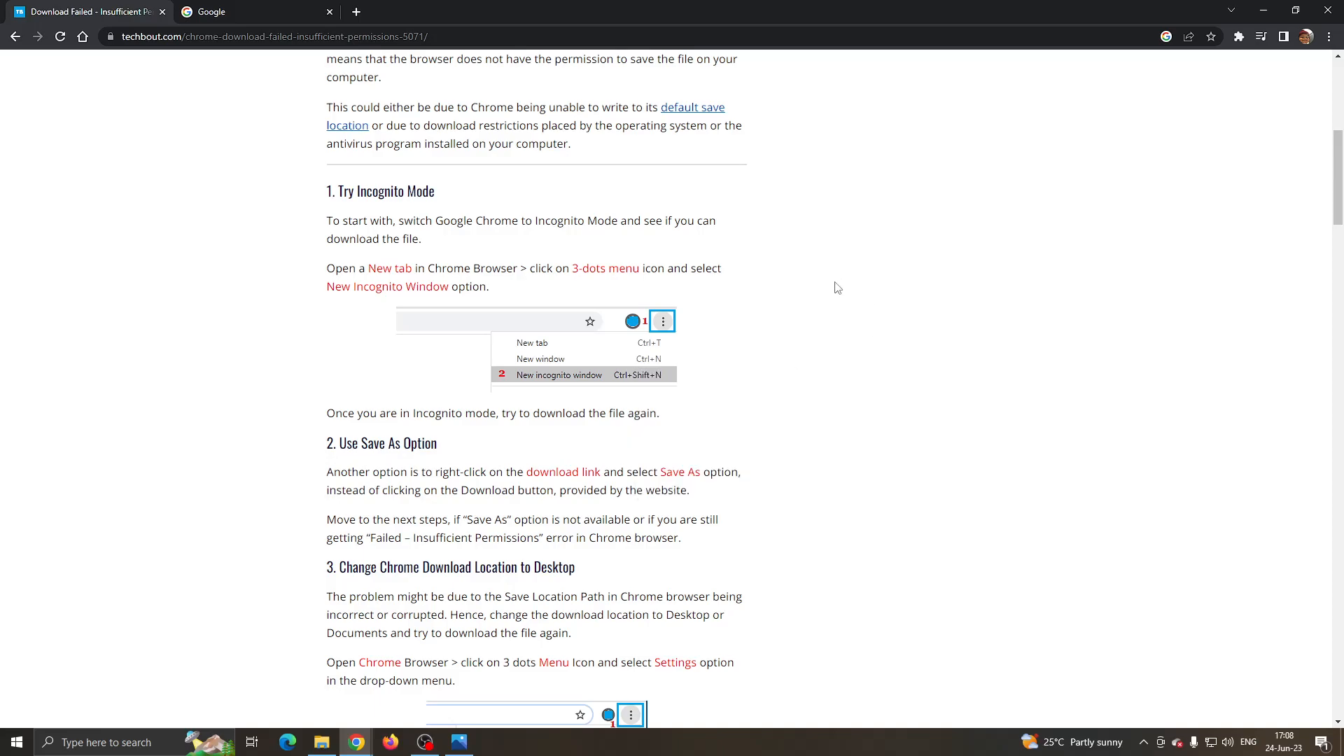
pyautogui.moveTo(1295, 190)
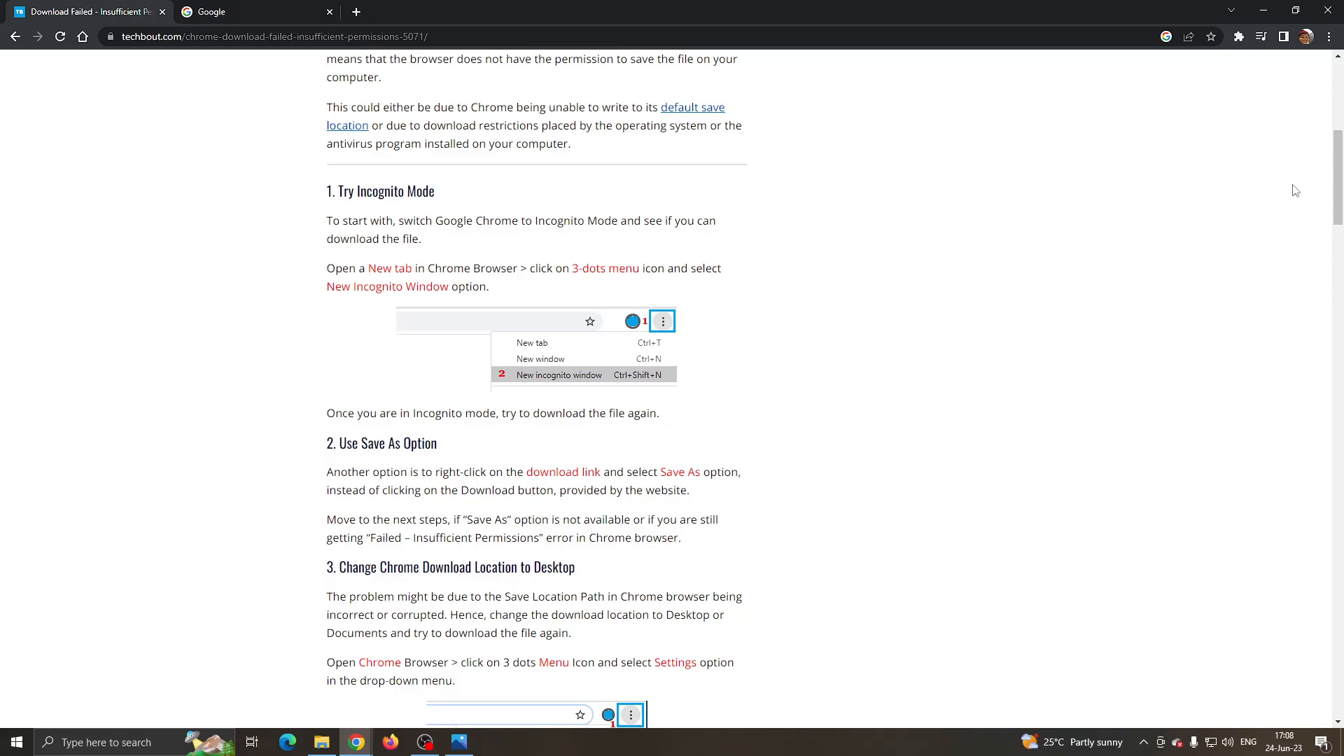
# - Open Chrome Settings in a new tab from the three-dot menu while reading the article
pyautogui.scroll(-3)
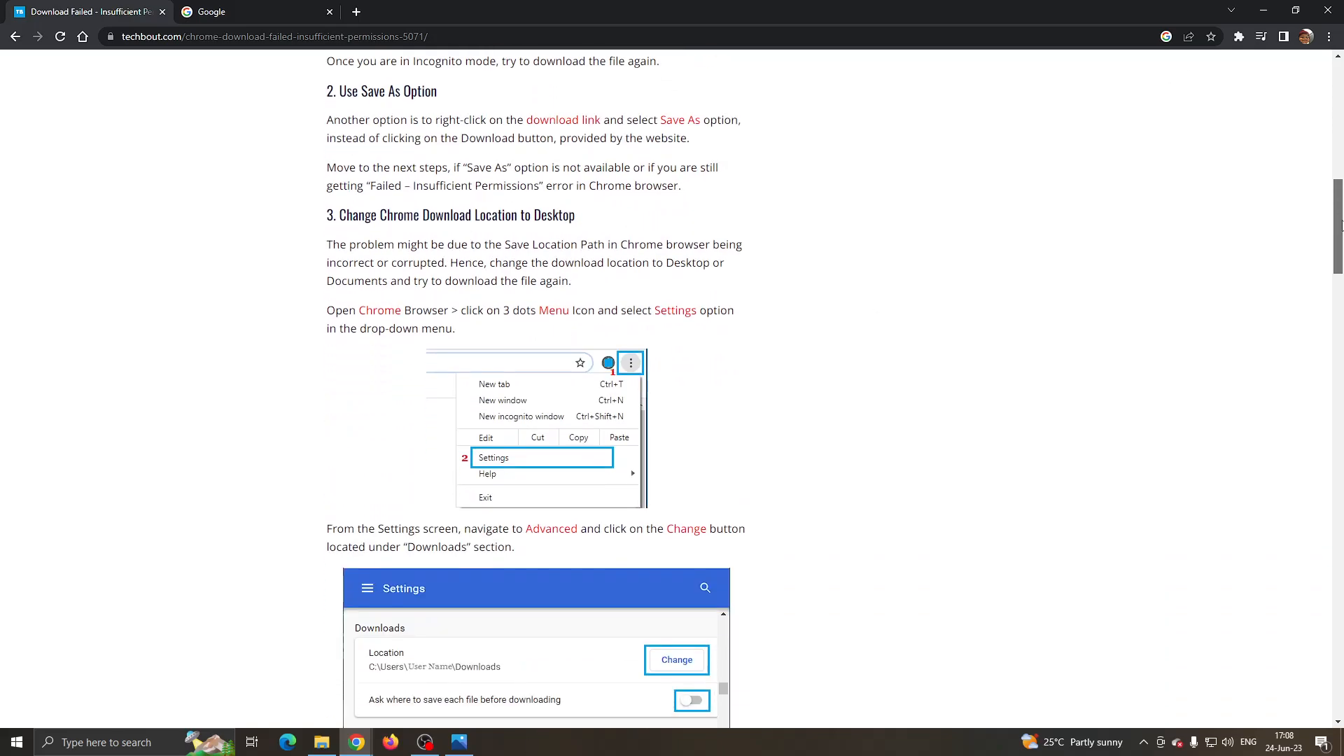
pyautogui.scroll(-3)
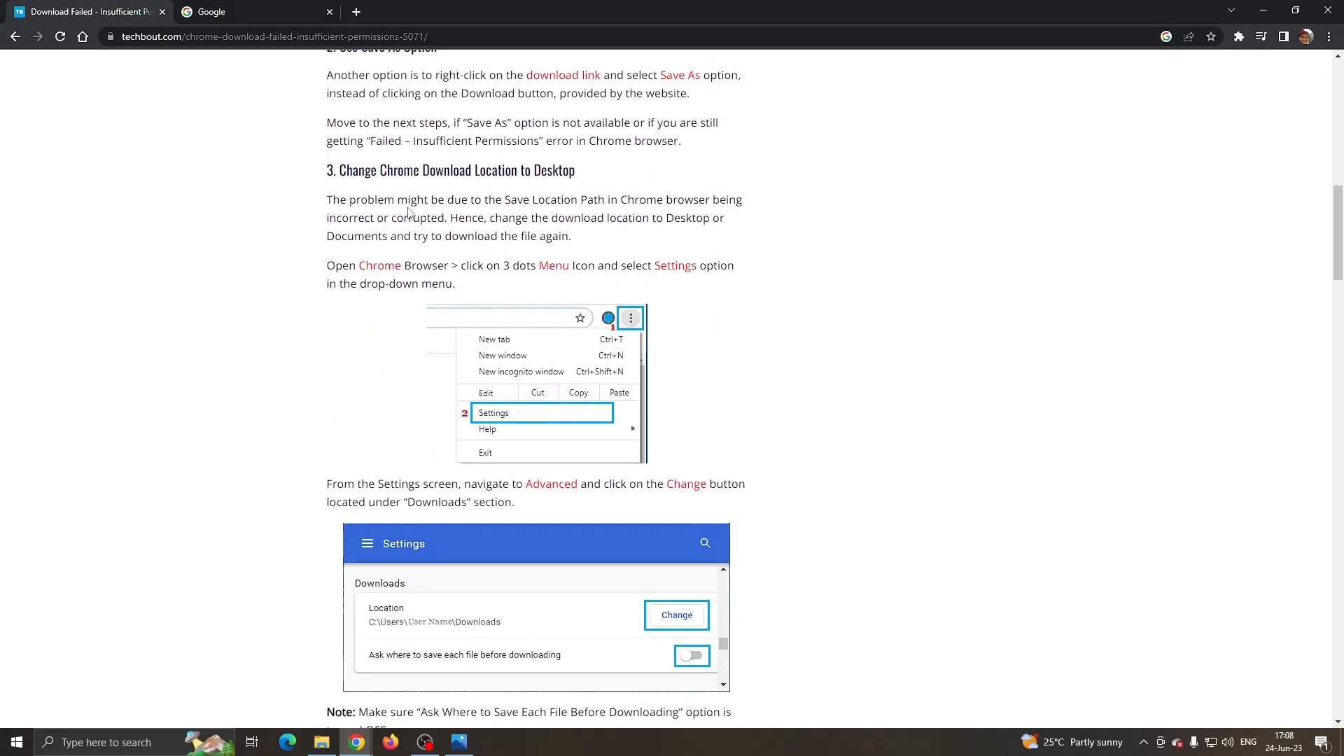
pyautogui.moveTo(890, 178)
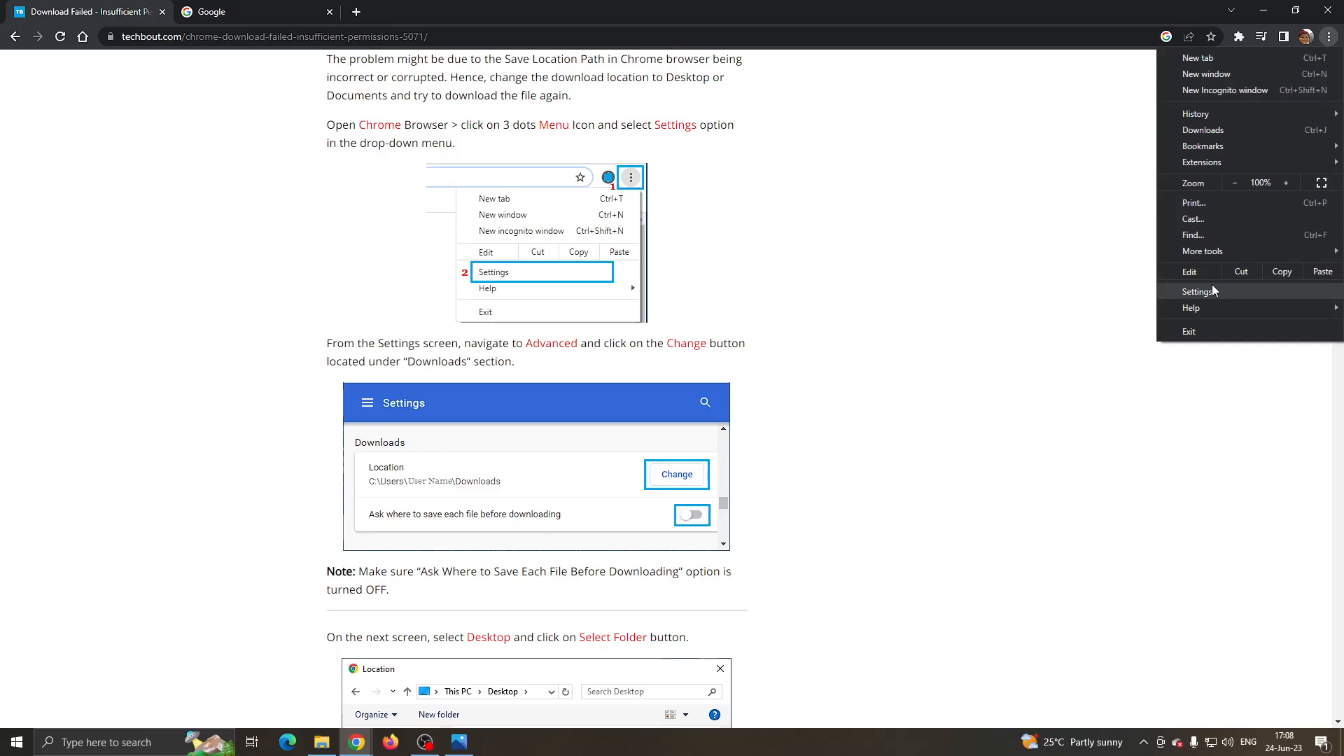
pyautogui.click(1200, 291)
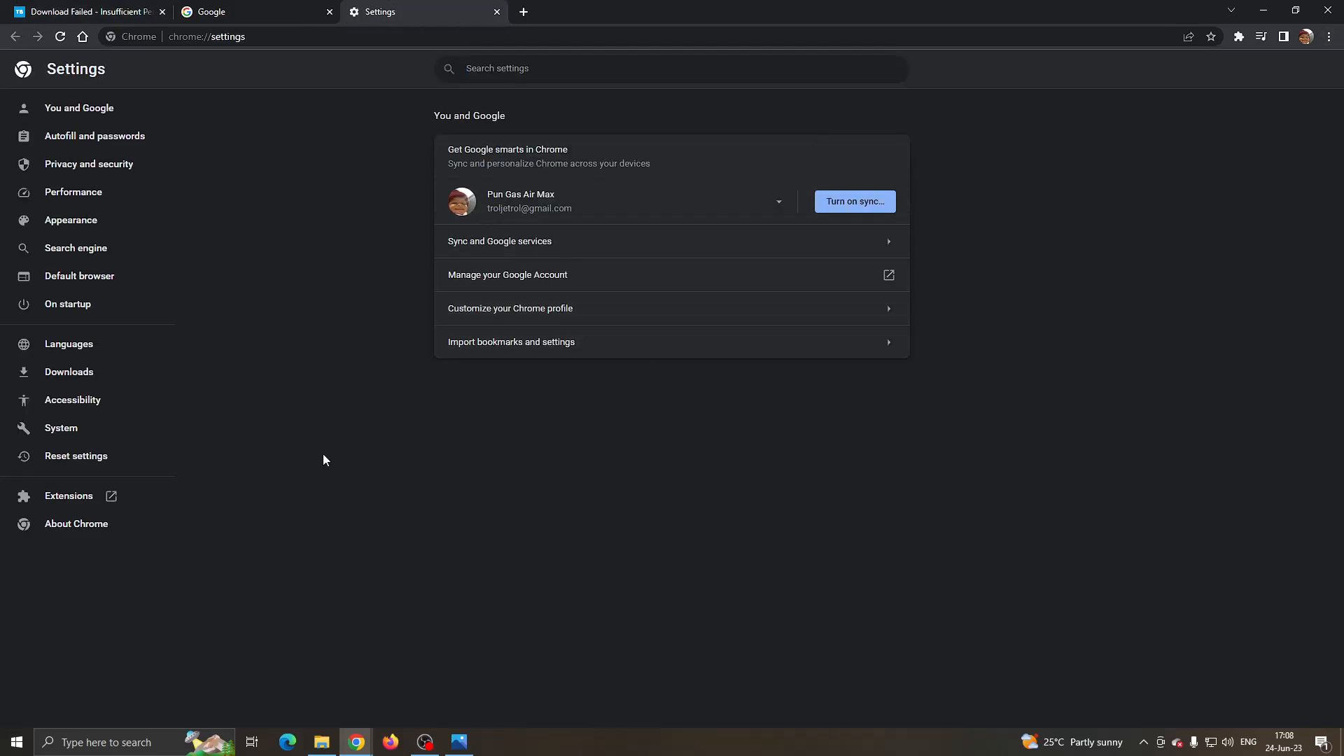
pyautogui.moveTo(291, 302)
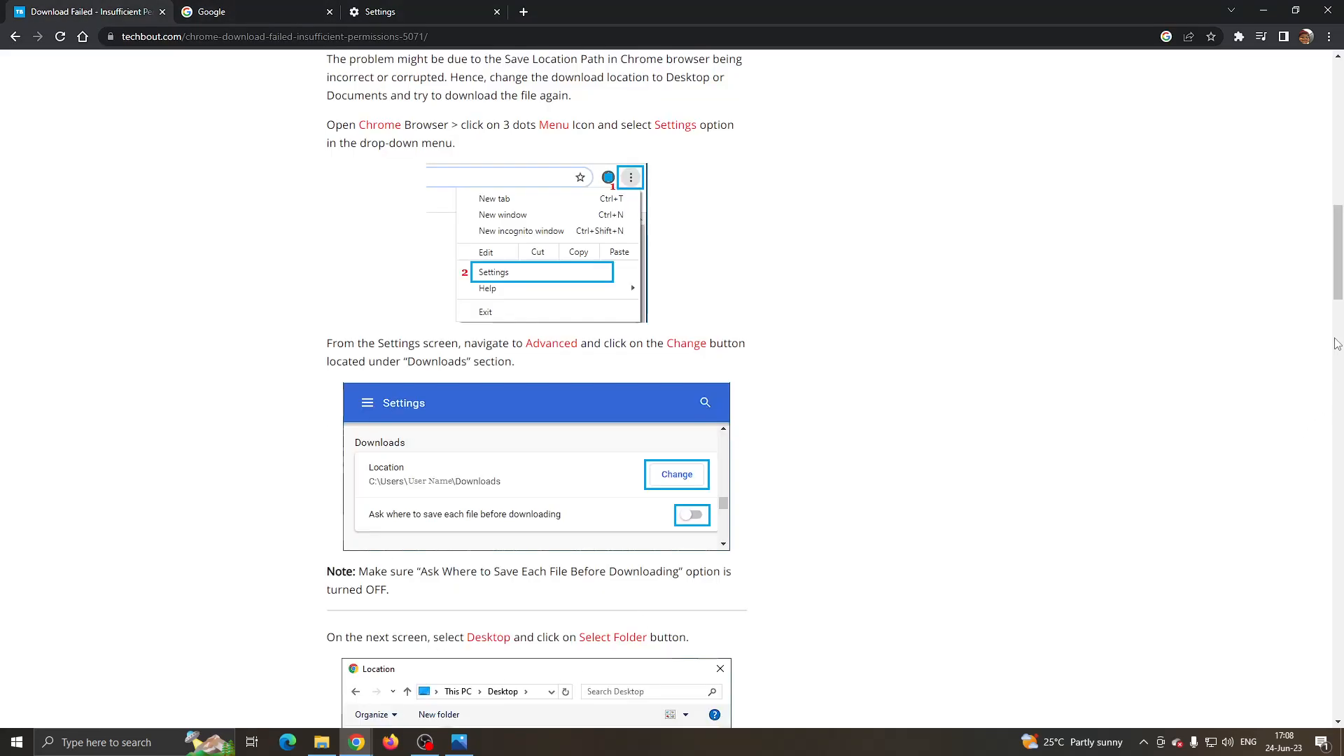
pyautogui.scroll(-3)
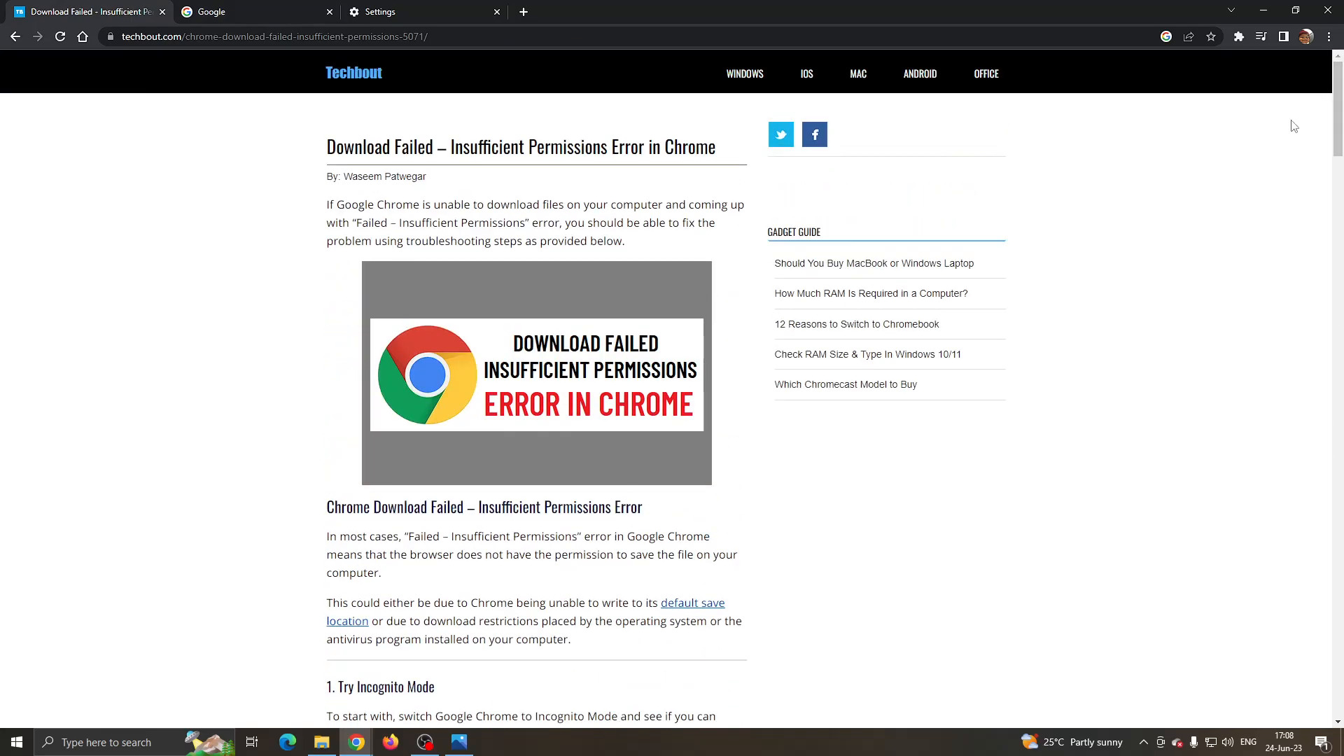
# - Reach the Clear browsing data dialog under Privacy and security, review Time range, then close it
pyautogui.click(1328, 37)
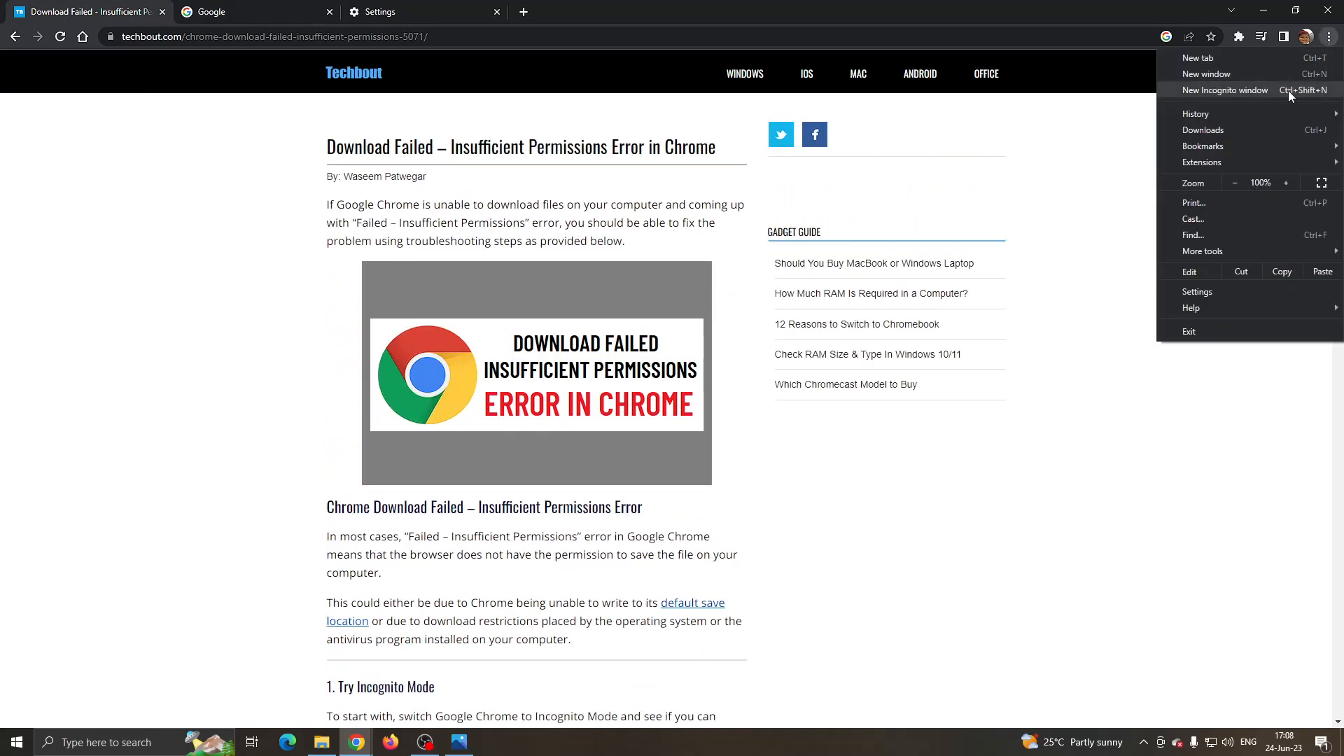
pyautogui.click(1195, 114)
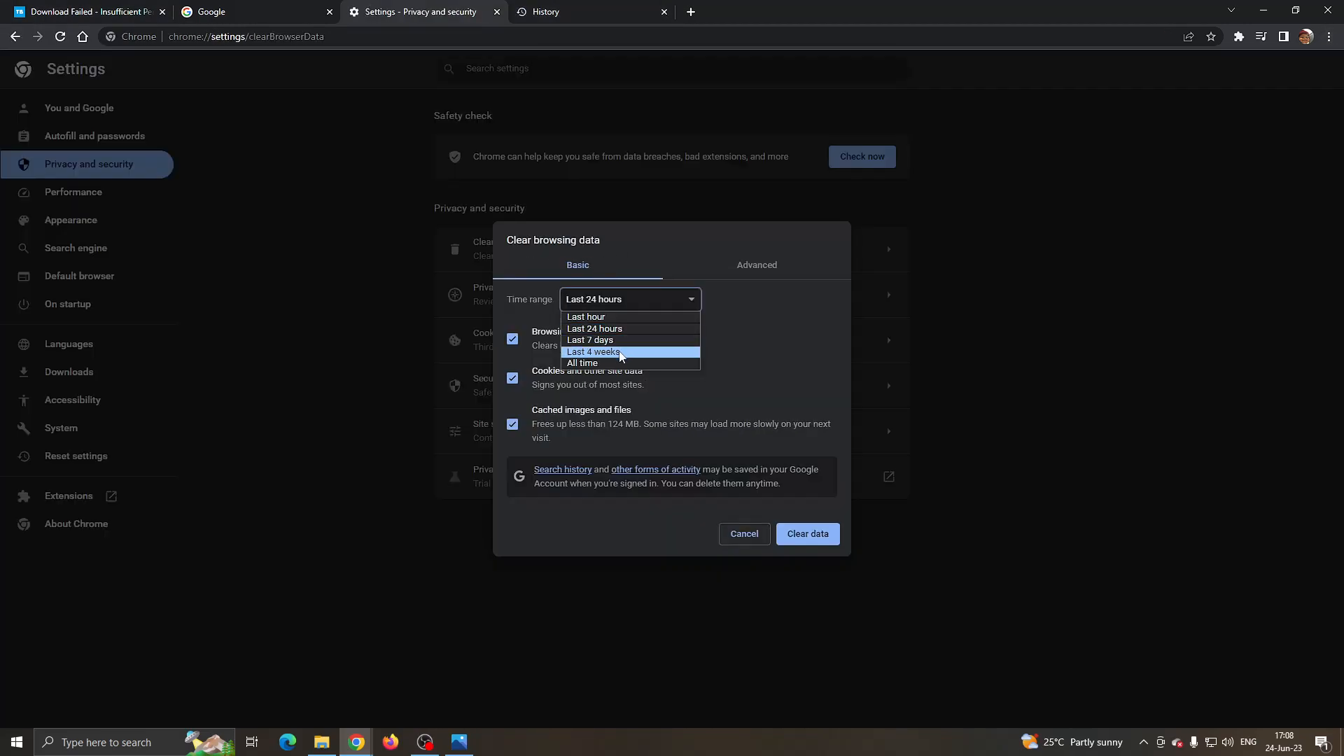
pyautogui.click(743, 533)
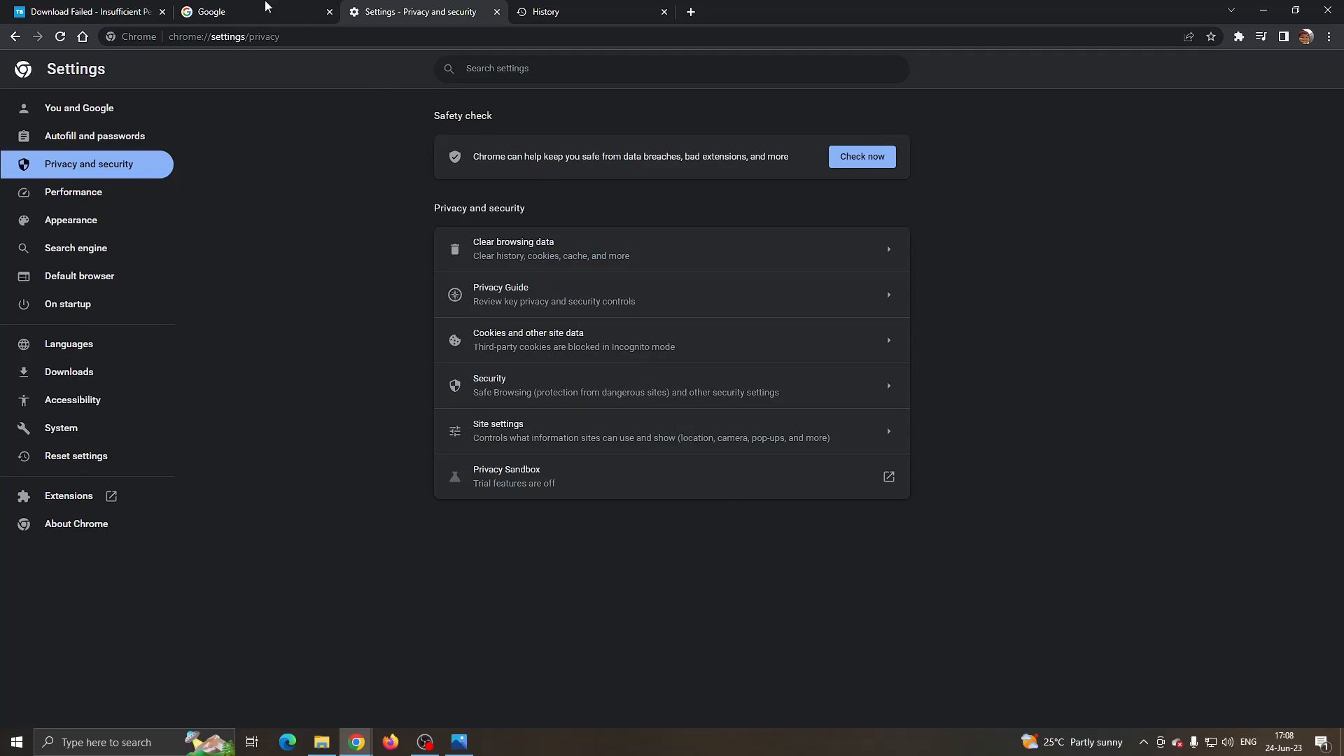
# - Bring the Google homepage tab to the front
pyautogui.click(249, 12)
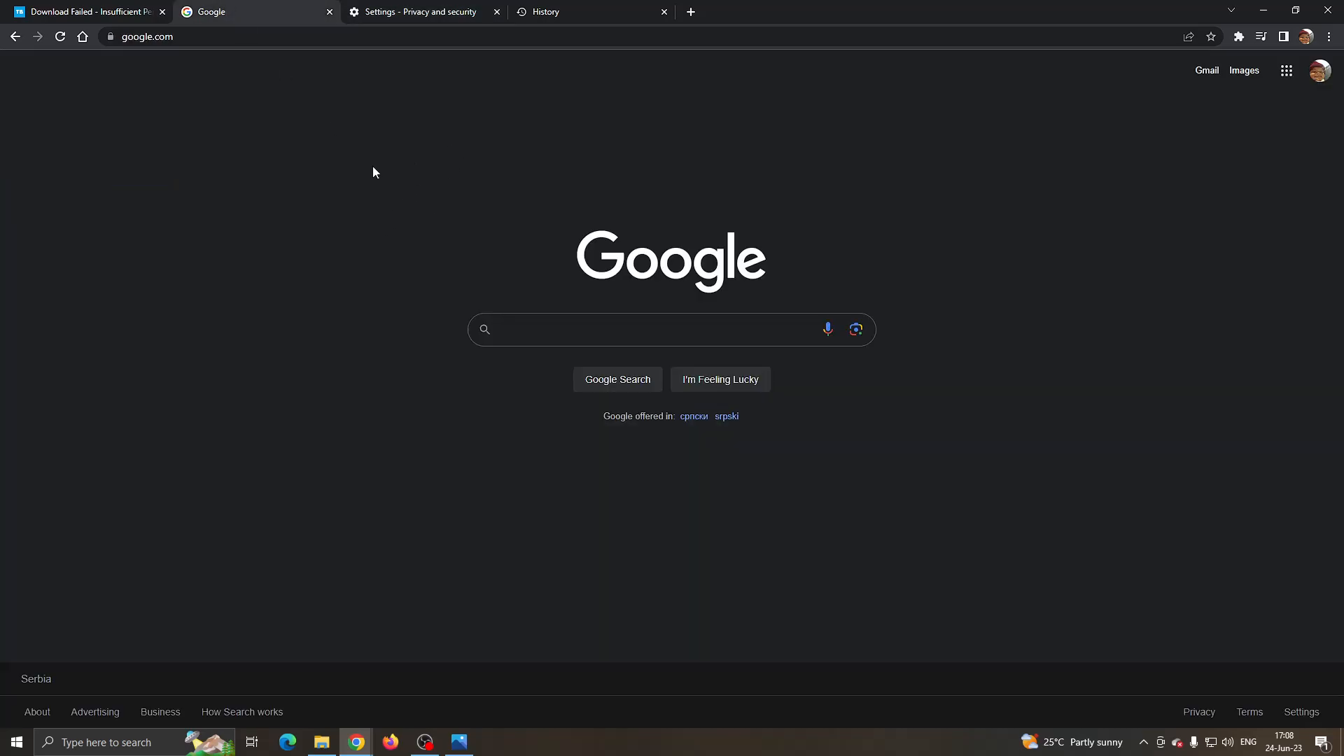
pyautogui.moveTo(378, 622)
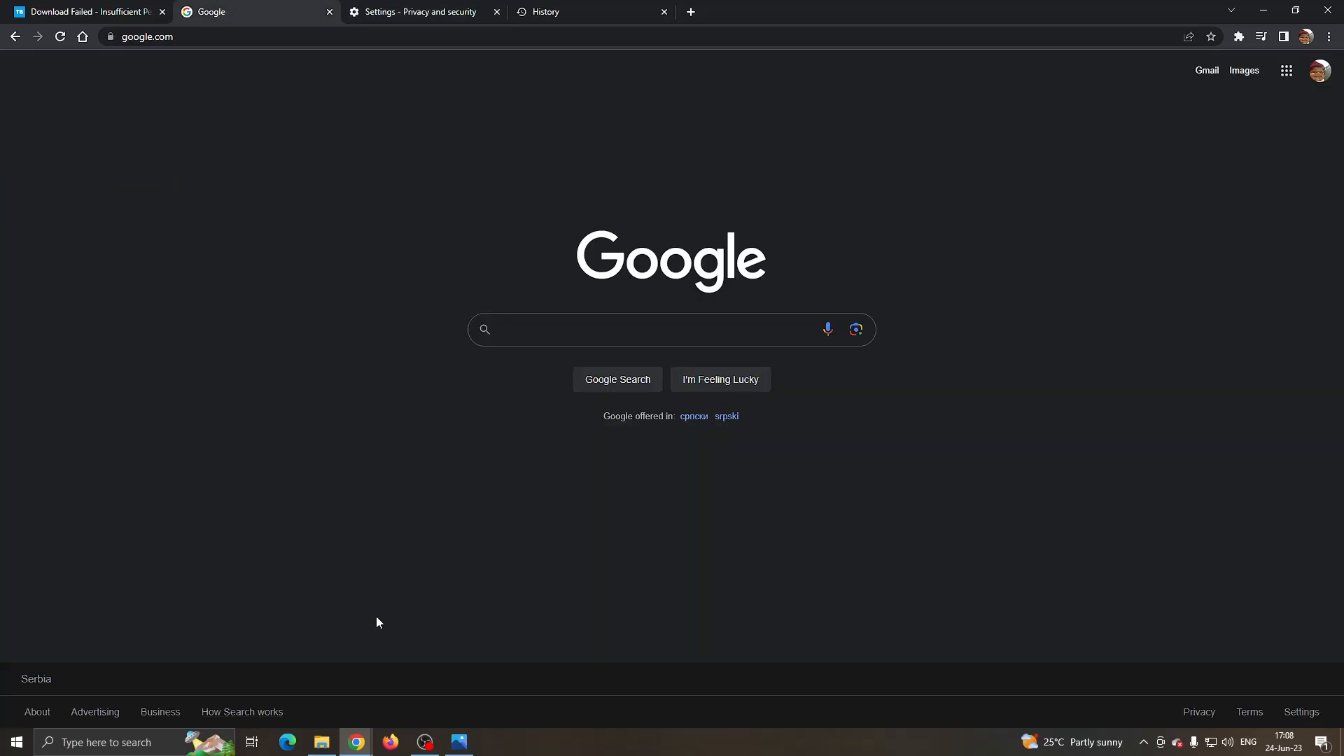